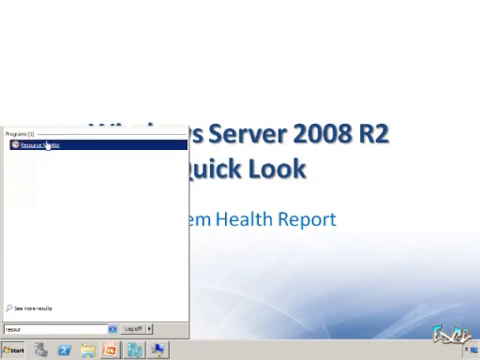
# Launch Resource Monitor from search, view its Network activity, then head toward Performance Monitor
pyautogui.click(44, 148)
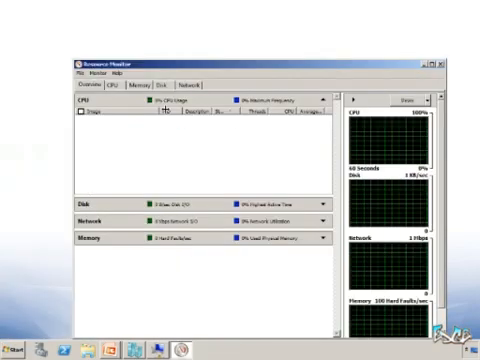
pyautogui.click(320, 102)
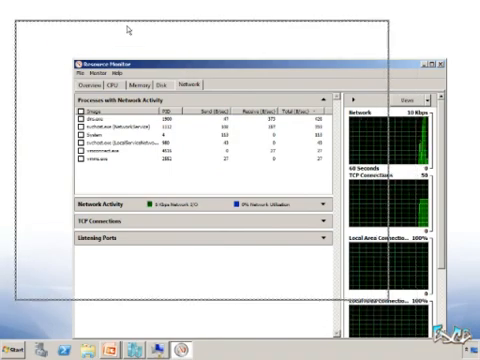
pyautogui.click(12, 352)
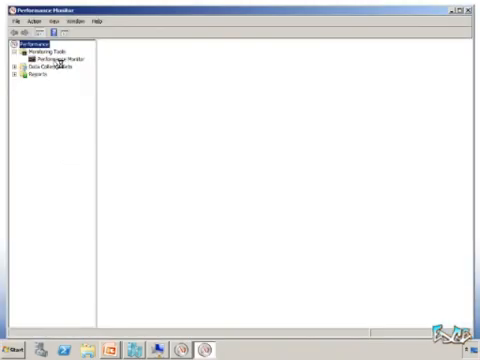
# Browse Performance Monitor's Monitoring Tools and Reports tree before returning to Resource Monitor's CPU view
pyautogui.click(58, 62)
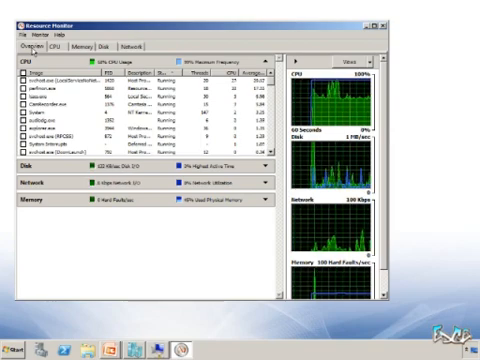
# Start a System Diagnostics report so a new Resource and Performance Monitor window begins loading
pyautogui.click(10, 348)
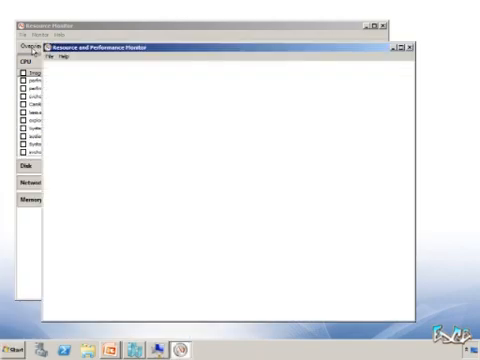
pyautogui.moveTo(372, 32)
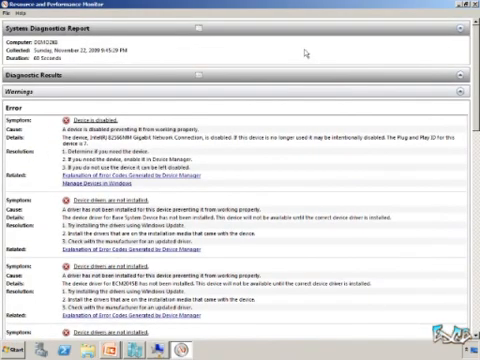
pyautogui.moveTo(258, 82)
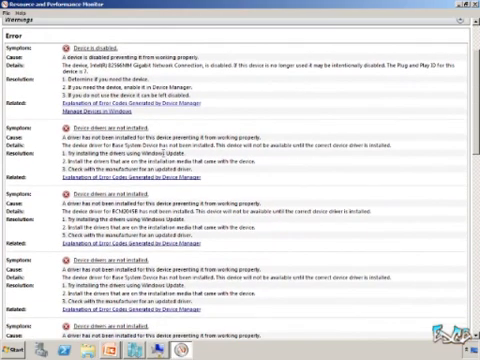
# Read the finished report's Warnings errors with their symptoms, causes and resolutions
pyautogui.scroll(-3)
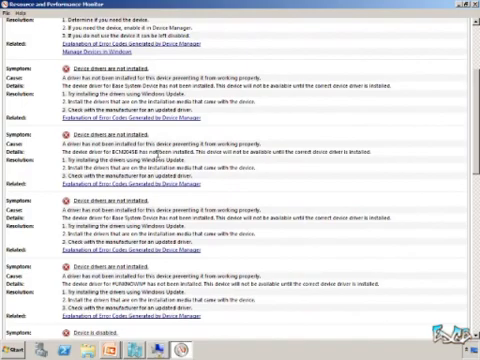
# Move down past the remaining errors to the Informational notice and passed Basic System Checks
pyautogui.scroll(-3)
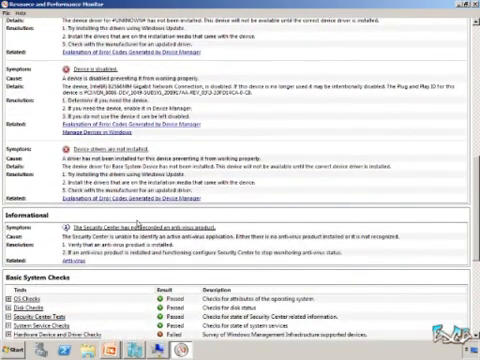
pyautogui.scroll(-3)
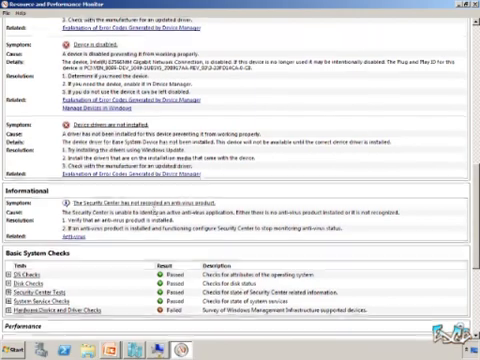
pyautogui.scroll(-3)
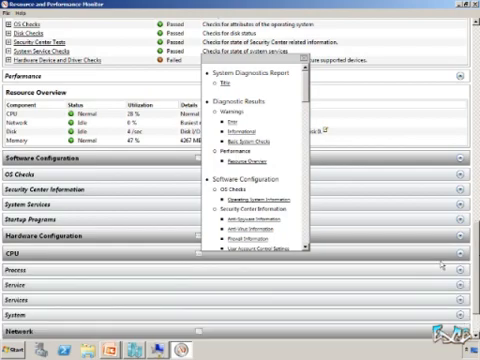
# Review the Performance section's Process and Processor counter tables, then bring up the Start menu
pyautogui.scroll(-3)
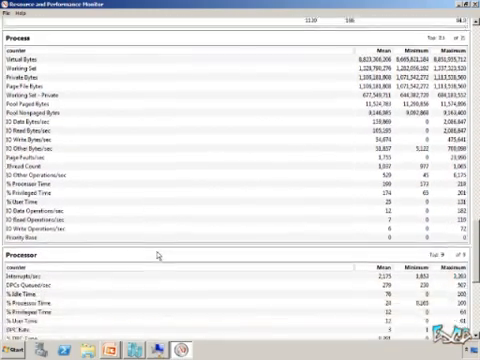
pyautogui.scroll(-3)
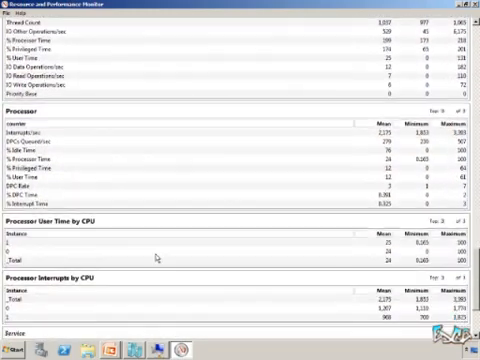
pyautogui.scroll(-3)
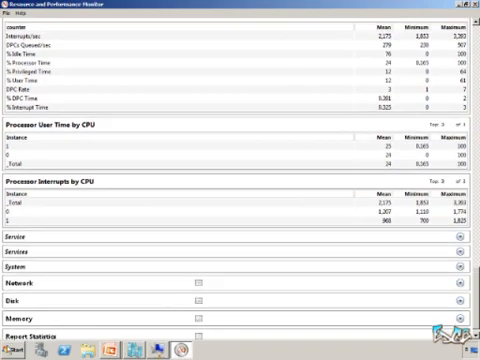
pyautogui.click(10, 352)
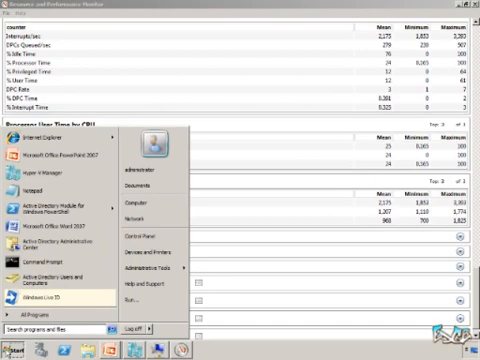